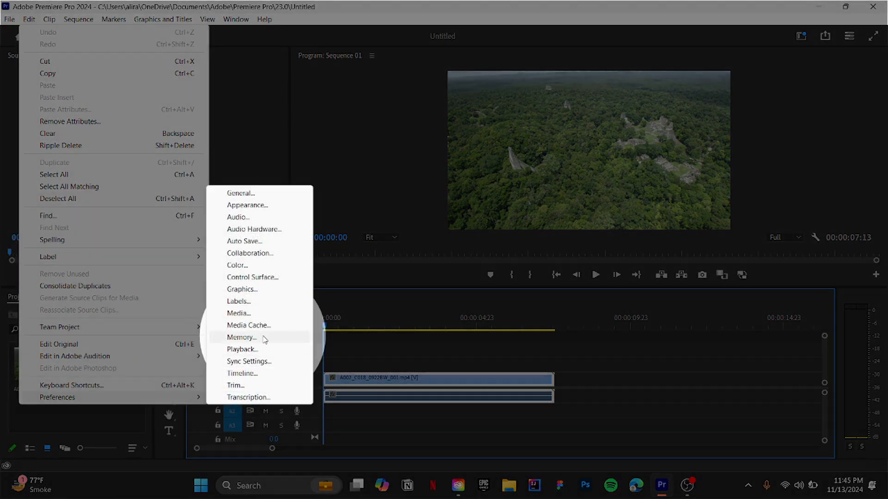
Step: Review the Memory preferences and confirm them unchanged
{"action": "left_click", "coordinate": [241, 337]}
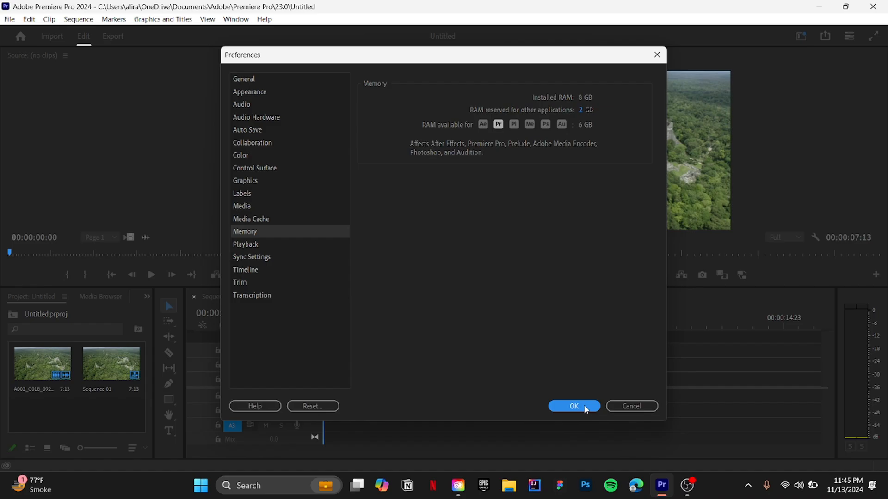
{"action": "left_click", "coordinate": [573, 406]}
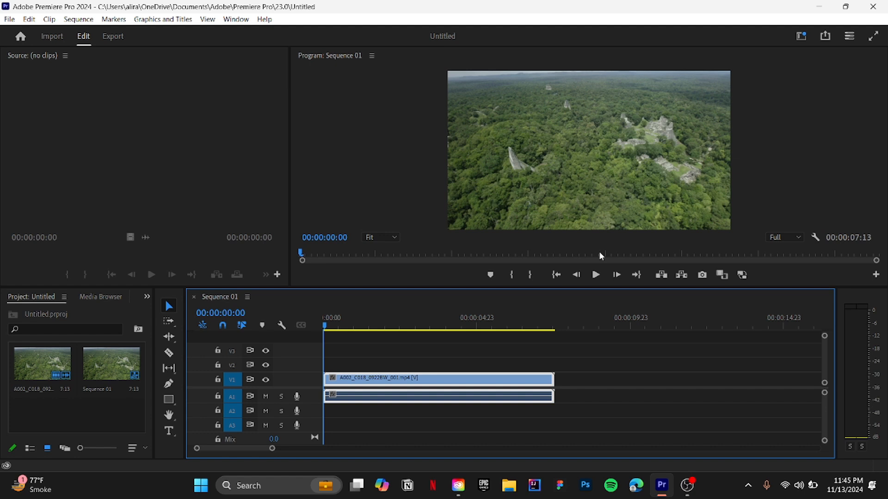
Step: Lower the Program monitor playback resolution to 1/2 and play the sequence
{"action": "left_click", "coordinate": [784, 237]}
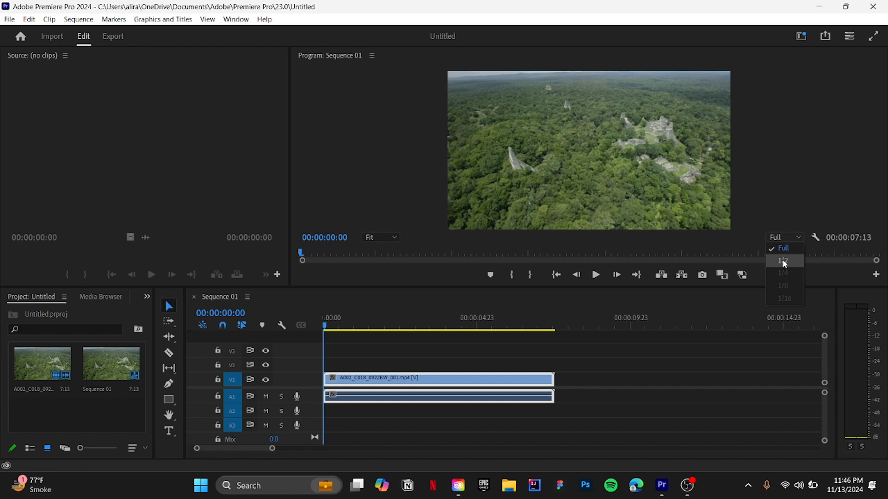
{"action": "left_click", "coordinate": [785, 261]}
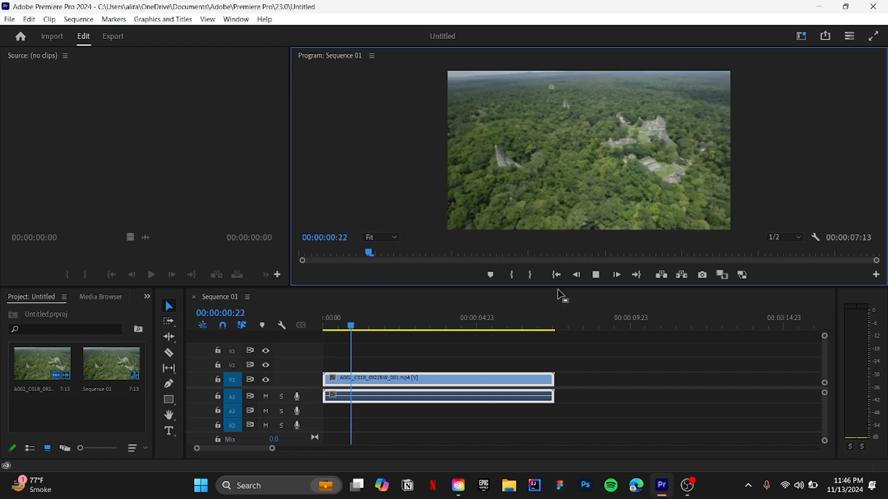
{"action": "left_click", "coordinate": [529, 276]}
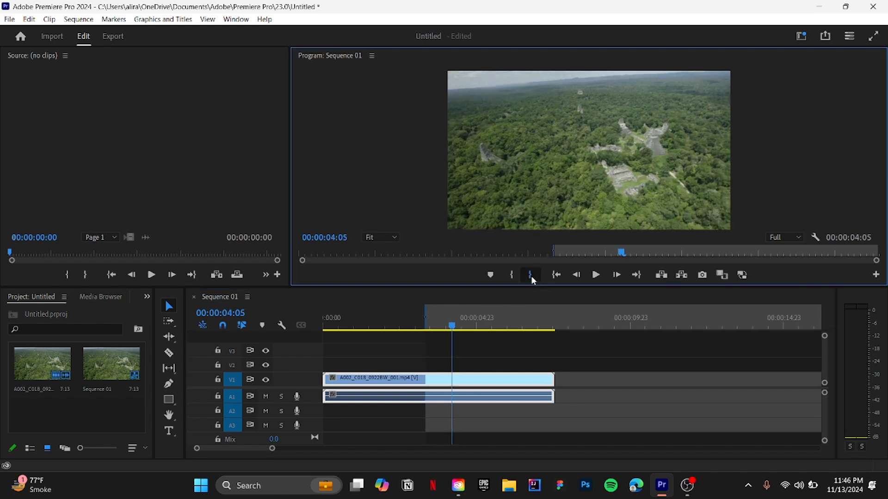
Step: Mark a 22-frame in/out range and return the playhead to 00:00:03:00
{"action": "left_click", "coordinate": [78, 19]}
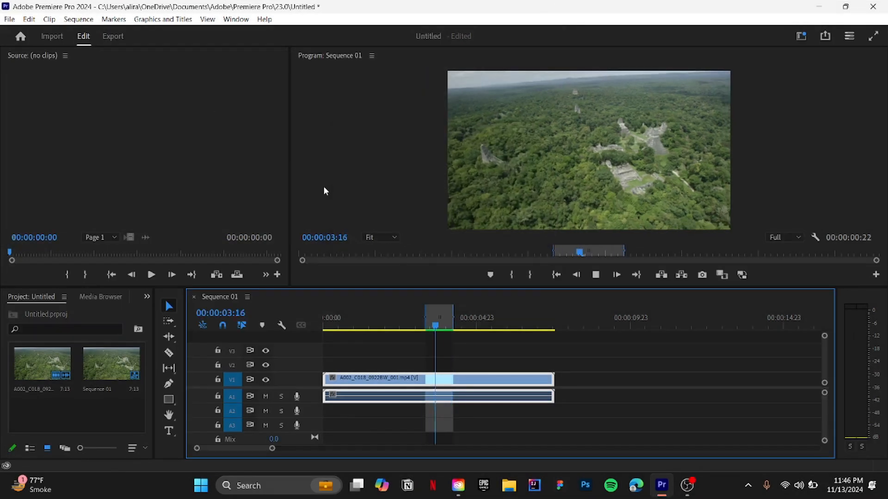
{"action": "left_click_drag", "start_coordinate": [435, 331], "coordinate": [413, 331]}
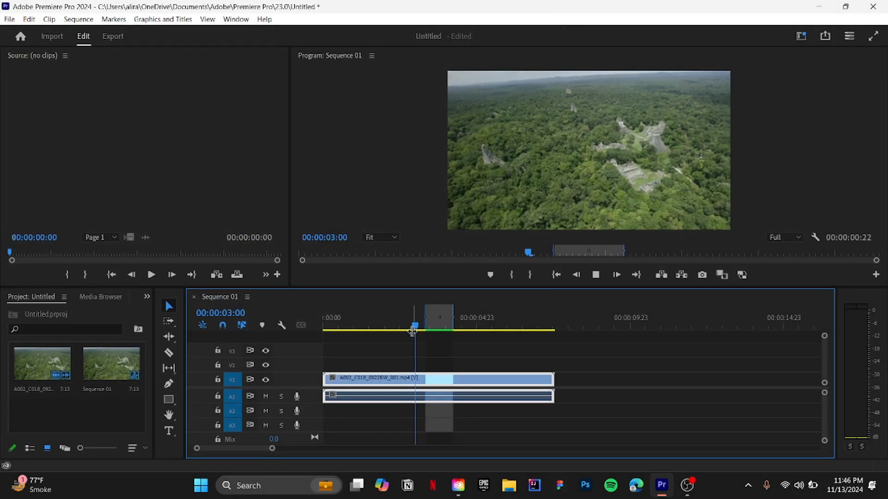